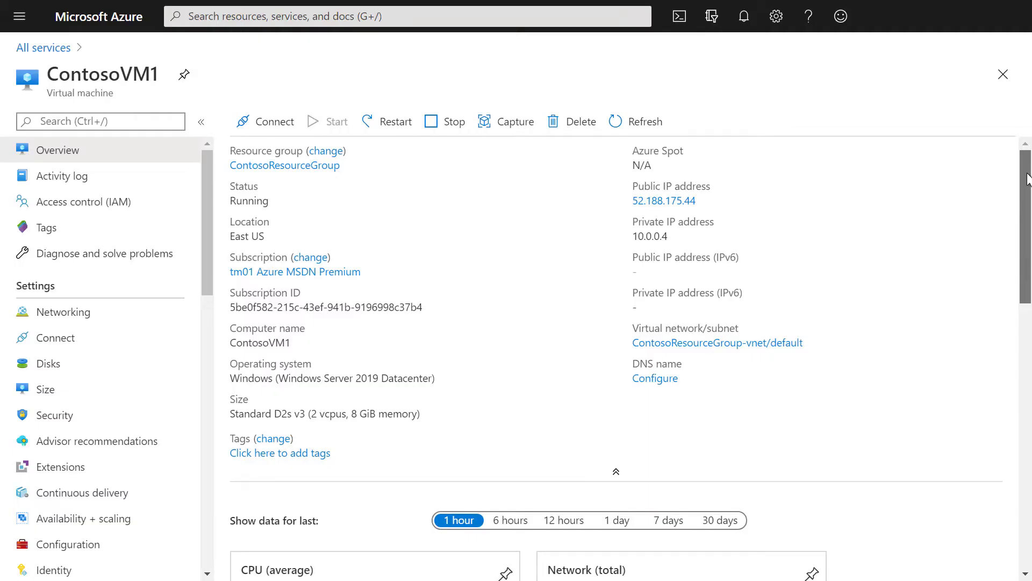
# Open ContosoVM1's Insights page and start enabling monitoring to reveal workspace options.
pyautogui.scroll(-3)
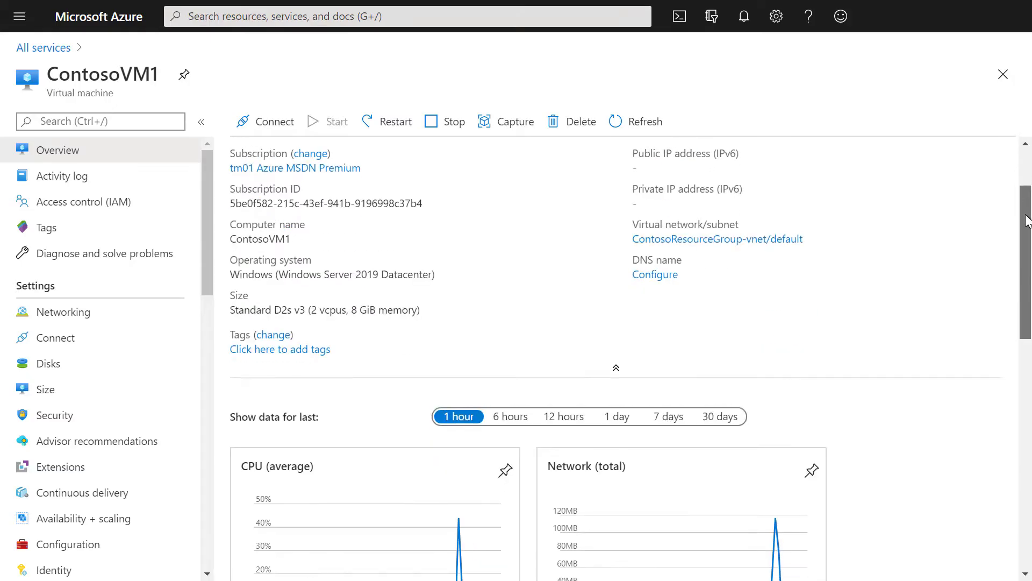
pyautogui.scroll(-3)
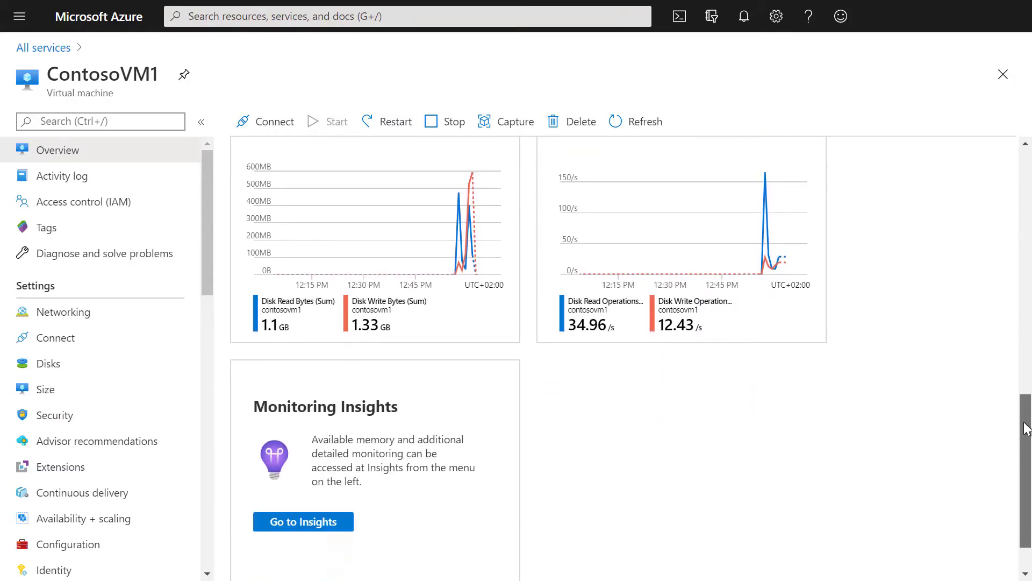
pyautogui.scroll(-3)
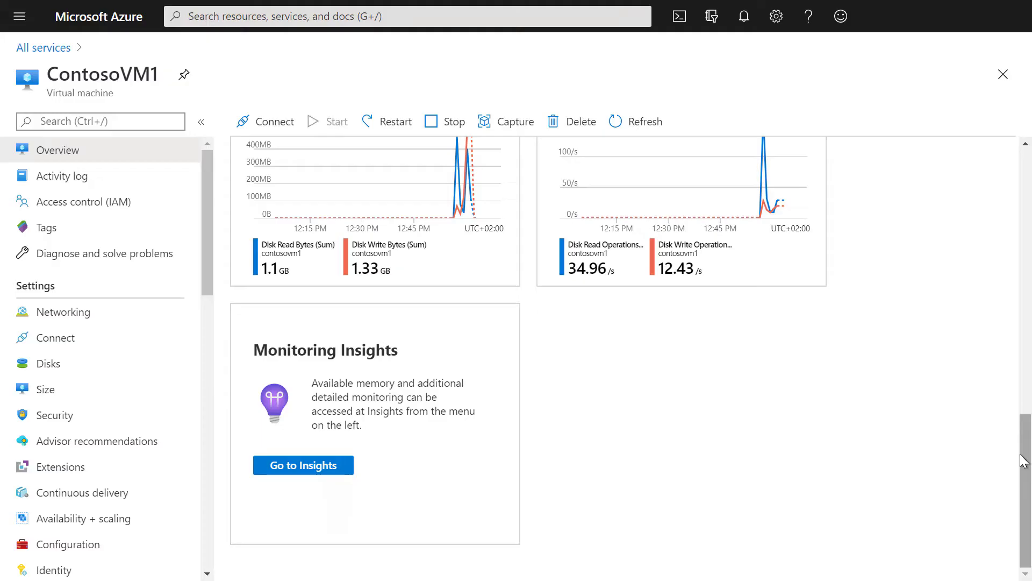
pyautogui.moveTo(625, 494)
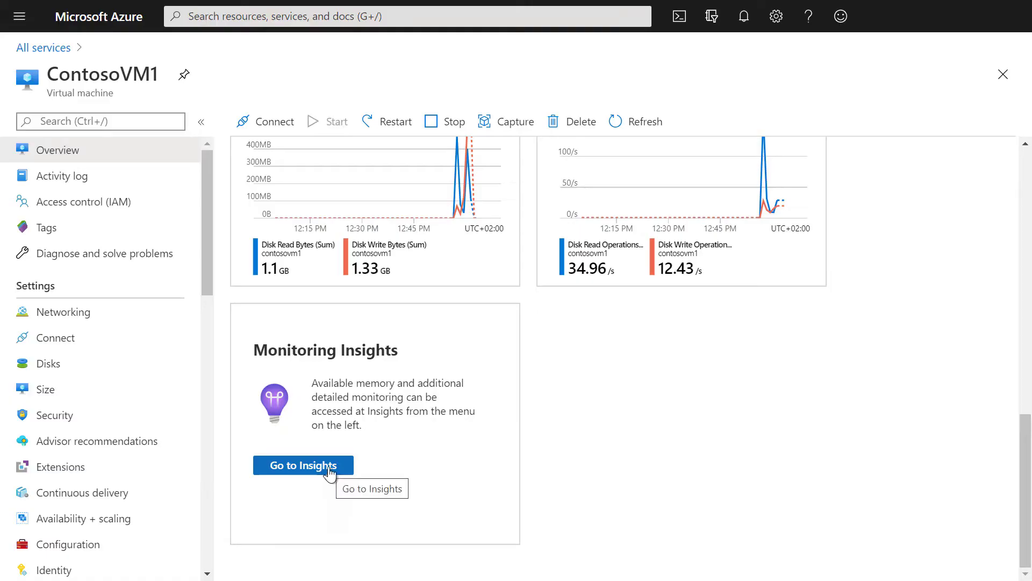
pyautogui.click(302, 465)
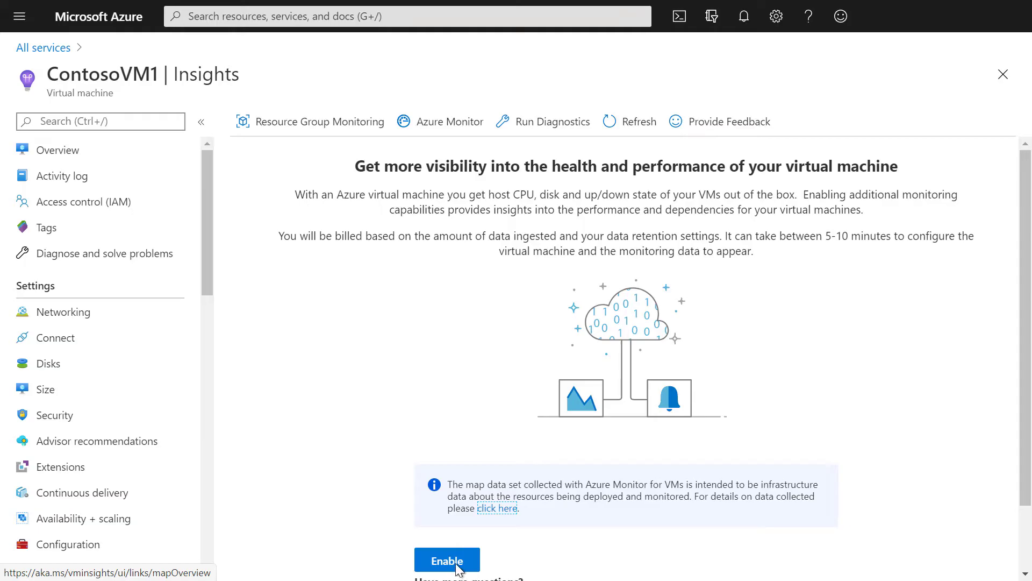
pyautogui.click(446, 559)
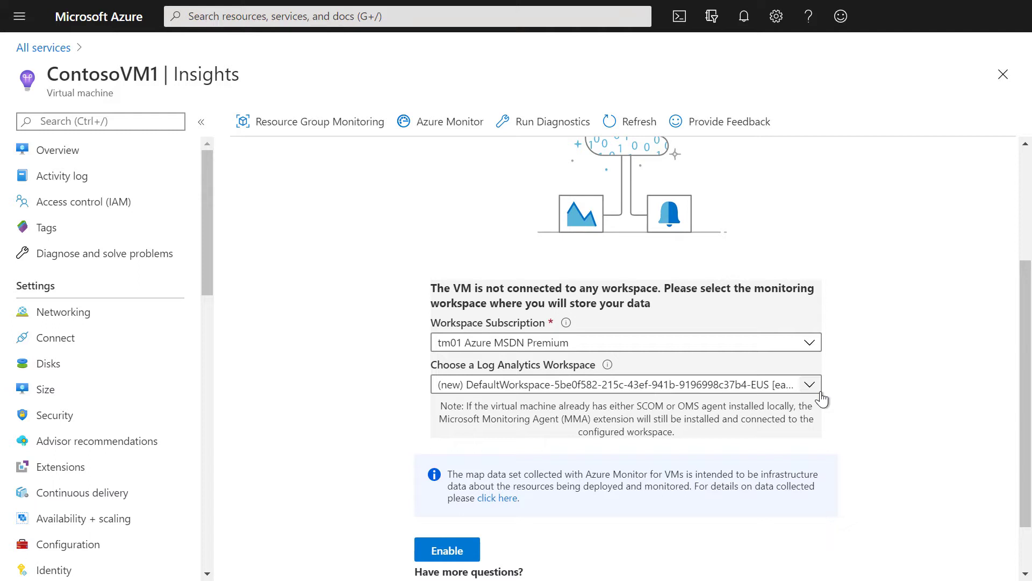
pyautogui.moveTo(819, 392)
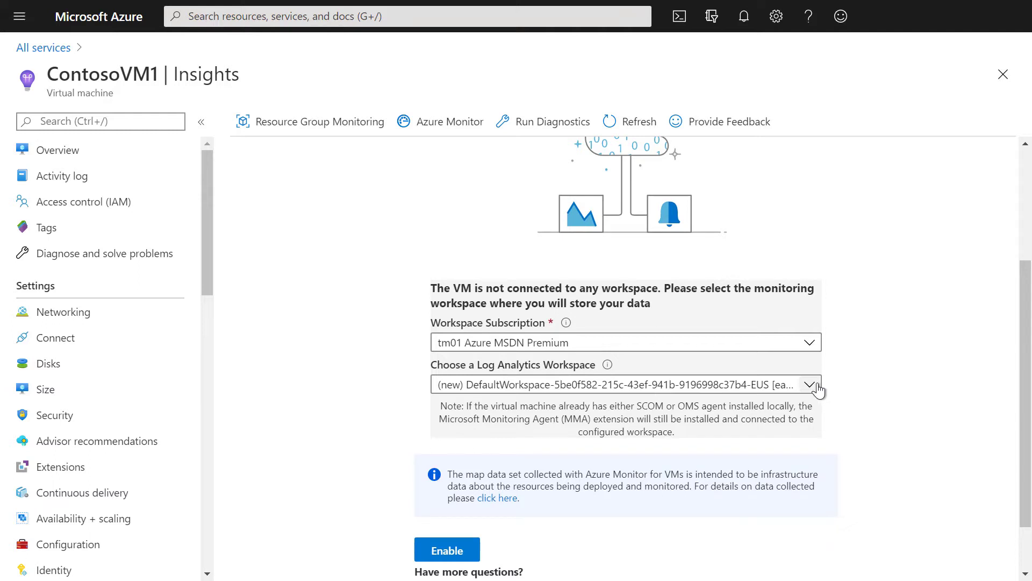
# Select ContosoWorkspace42 [eastus] as the Log Analytics workspace and enable monitoring.
pyautogui.click(810, 385)
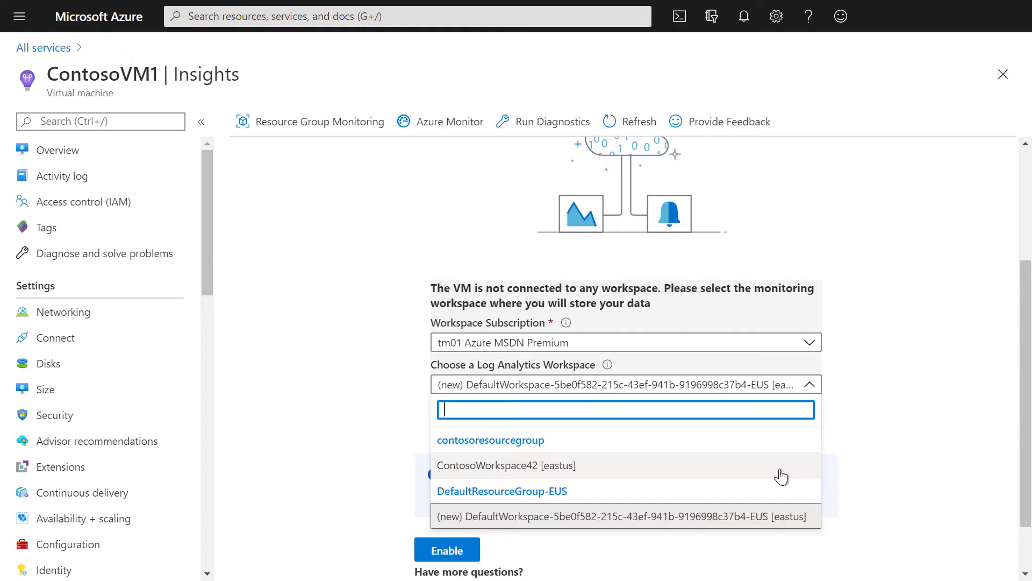
pyautogui.click(621, 515)
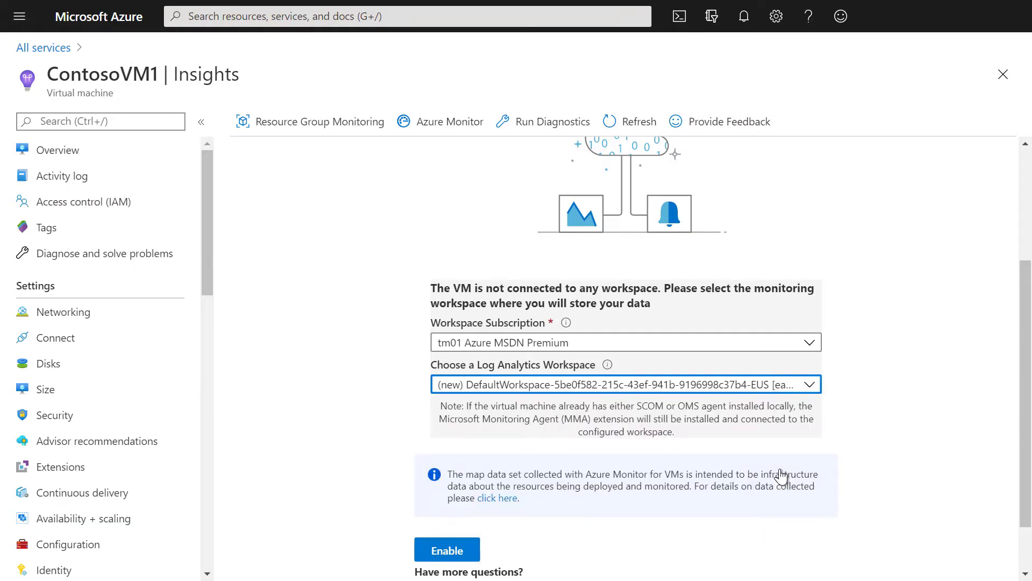
pyautogui.click(625, 384)
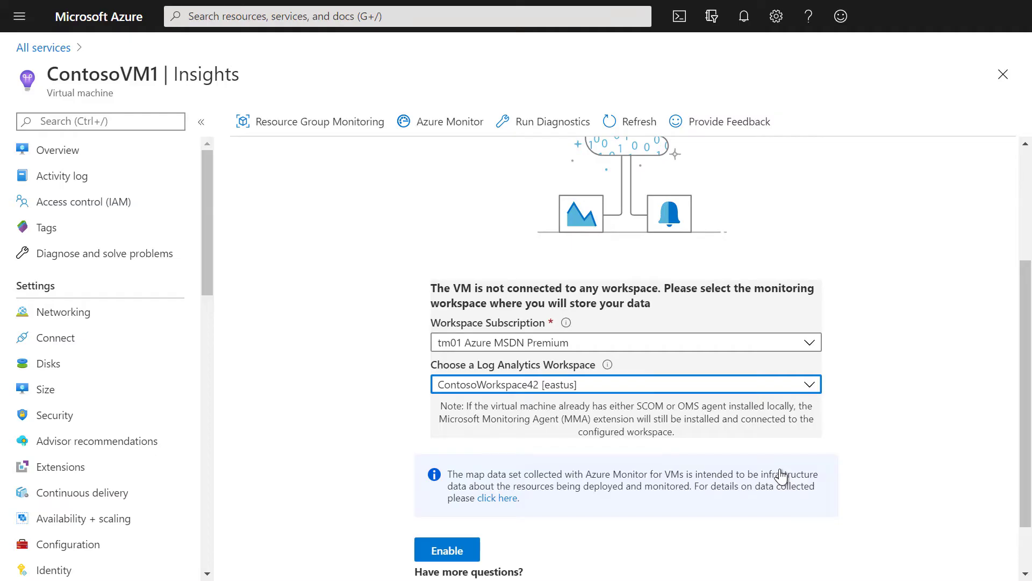
pyautogui.click(446, 549)
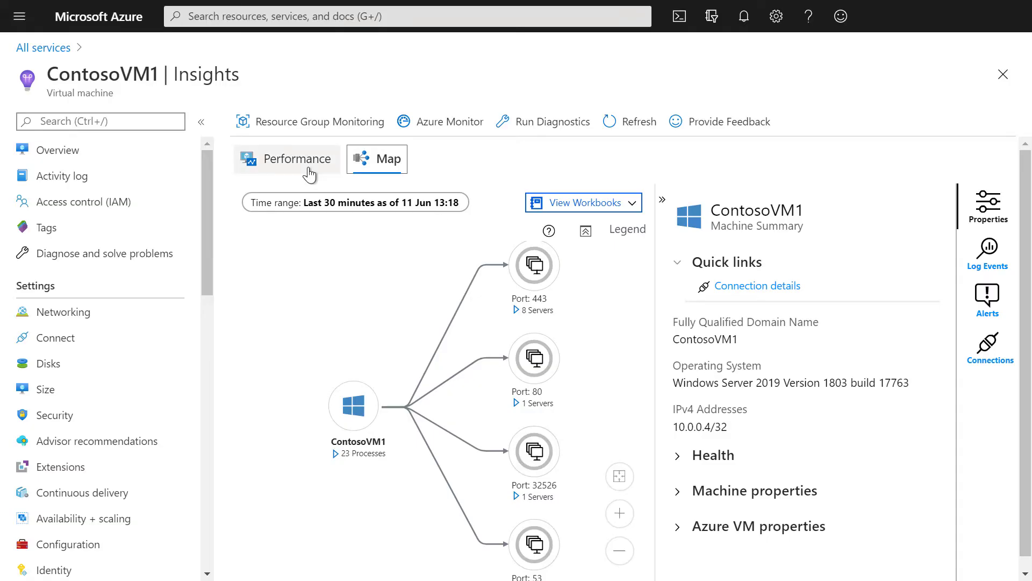
# Switch ContosoVM1's Insights to the Performance view showing disk and CPU charts.
pyautogui.click(287, 158)
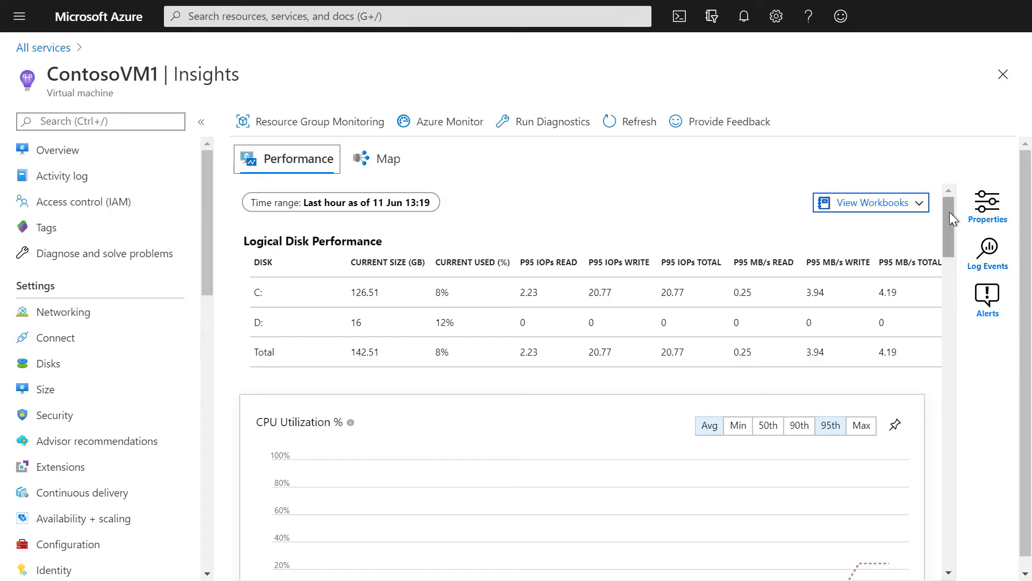
# Scroll the performance charts, then view the monitored machines list in Azure Monitor Insights.
pyautogui.scroll(-3)
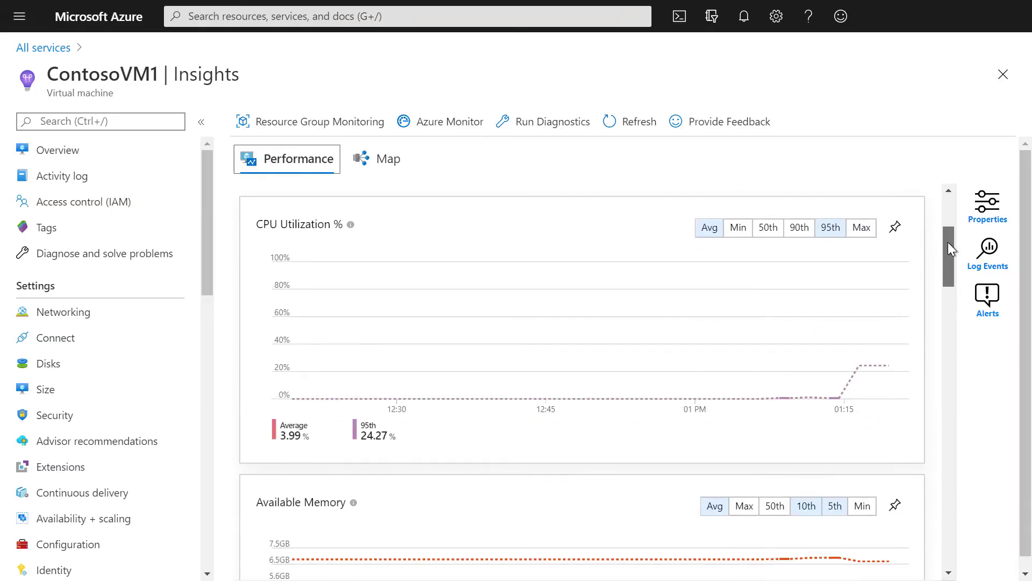
pyautogui.scroll(-3)
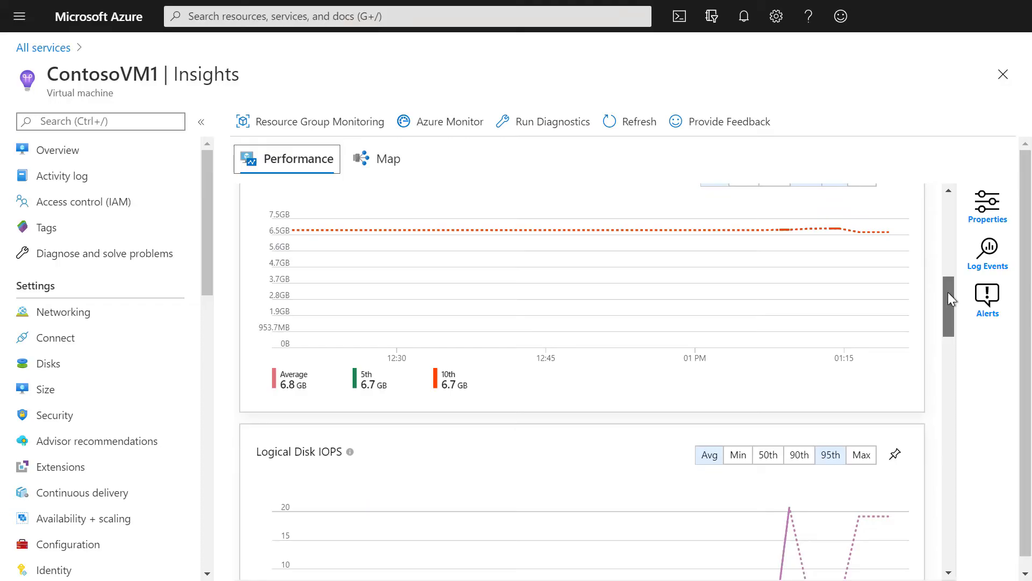
pyautogui.scroll(-3)
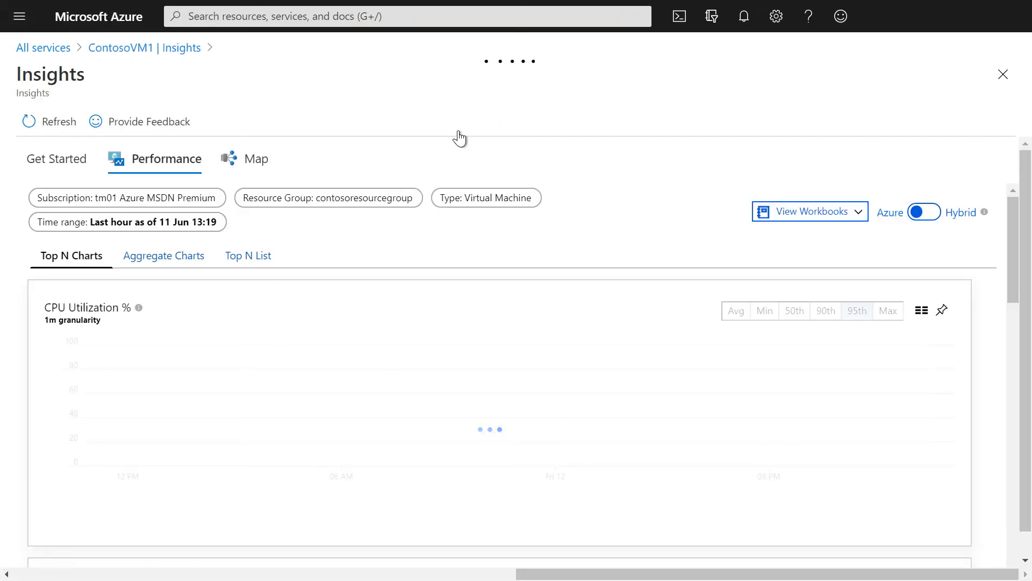
pyautogui.click(56, 159)
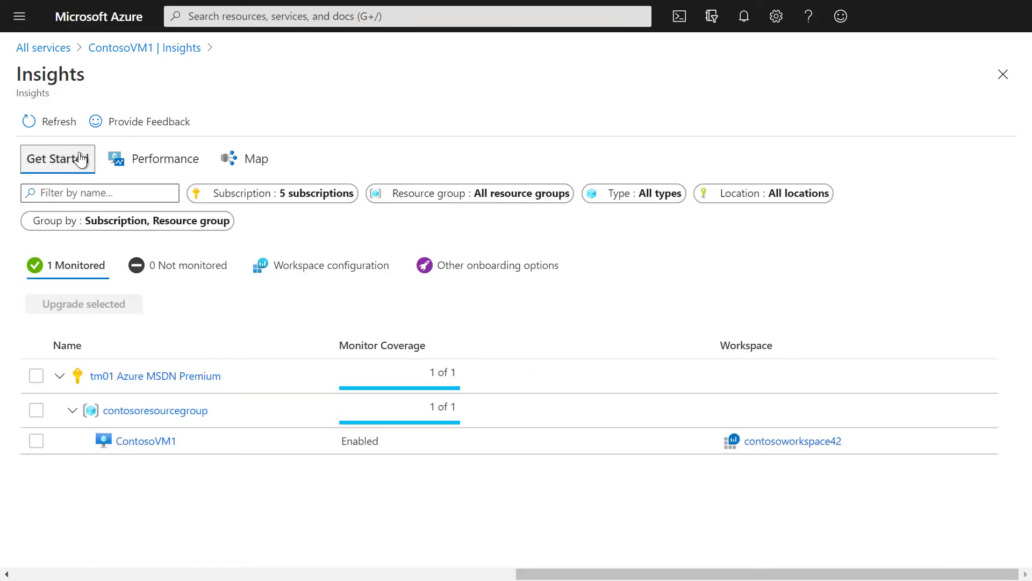